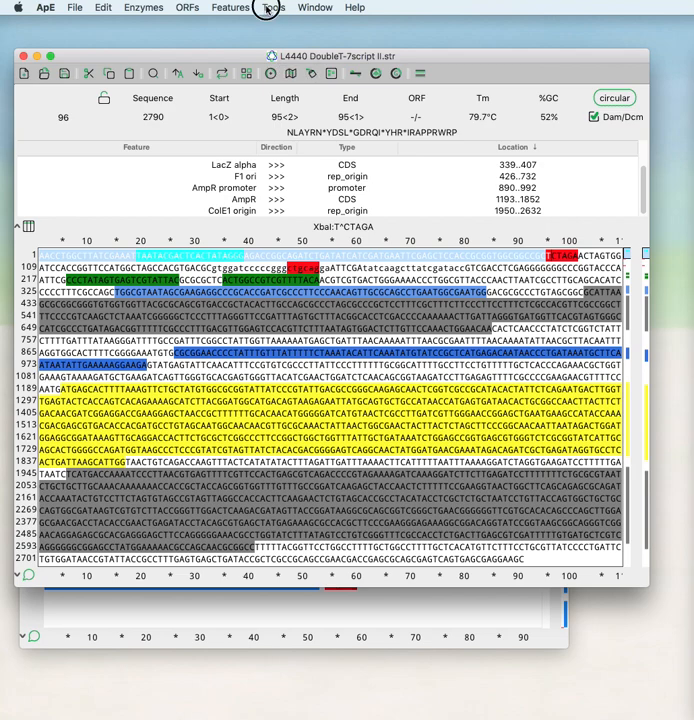
Mark bases 39–220 of L4440 (182 bp) as the working region with translation shown.
{"action": "left_click", "coordinate": [272, 8]}
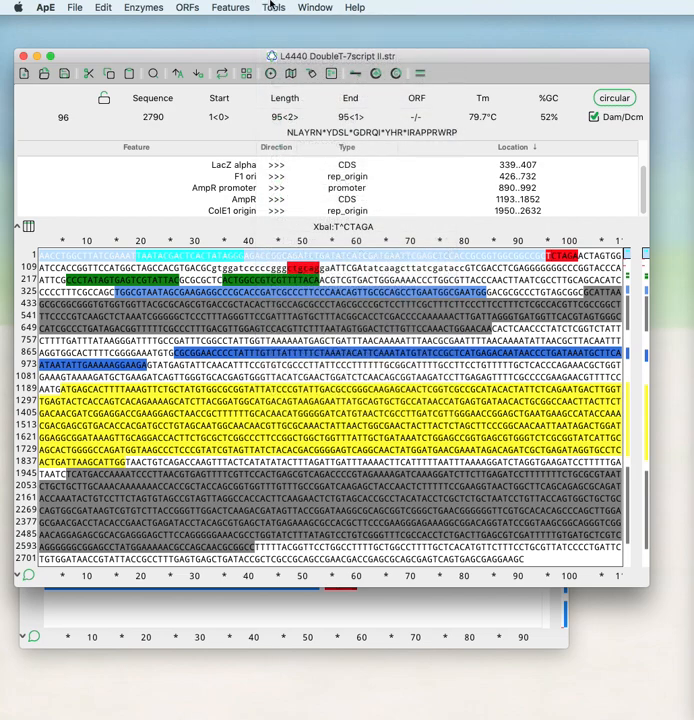
{"action": "left_click", "coordinate": [310, 72]}
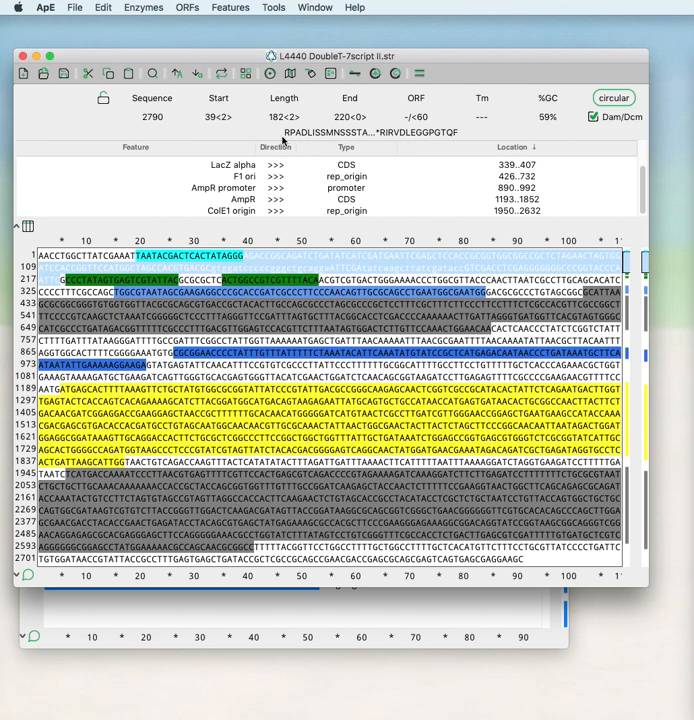
Bring up the Enzyme Selection window listing cut counts for L4440.
{"action": "left_click", "coordinate": [250, 256]}
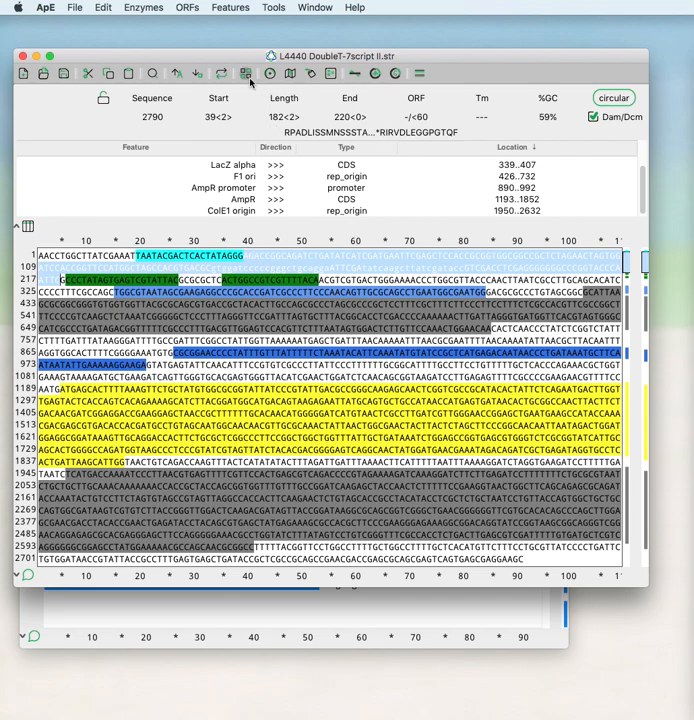
{"action": "left_click", "coordinate": [248, 72]}
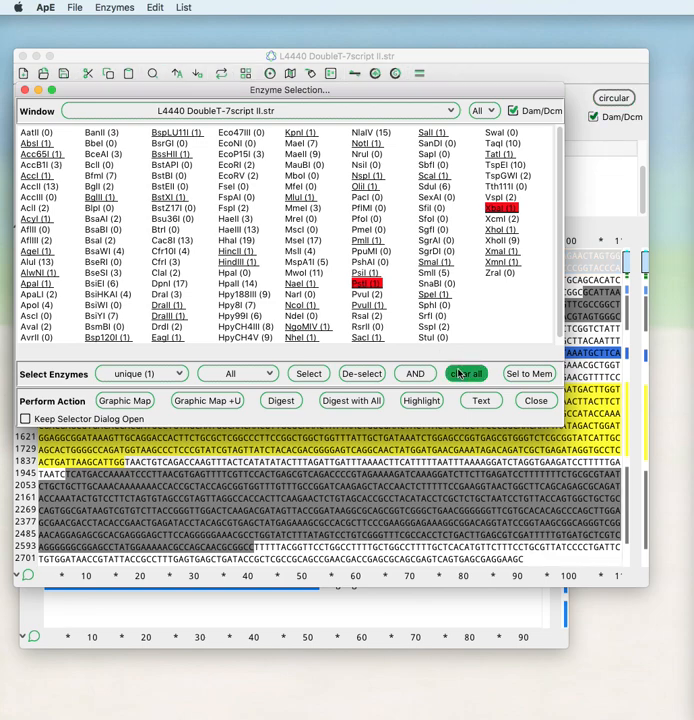
Limit the list to unique cutters in bases 39–220 and apply the Jorg Enzymes set.
{"action": "left_click", "coordinate": [466, 374]}
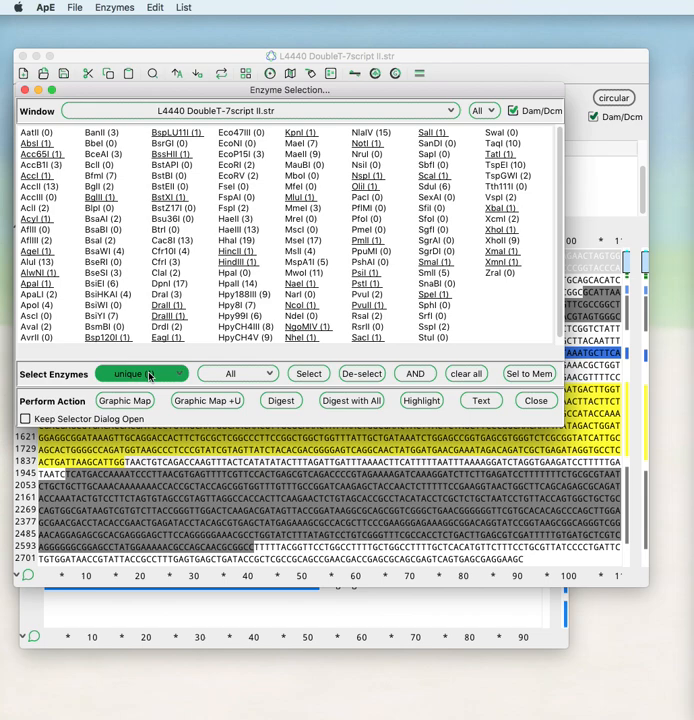
{"action": "left_click", "coordinate": [308, 374]}
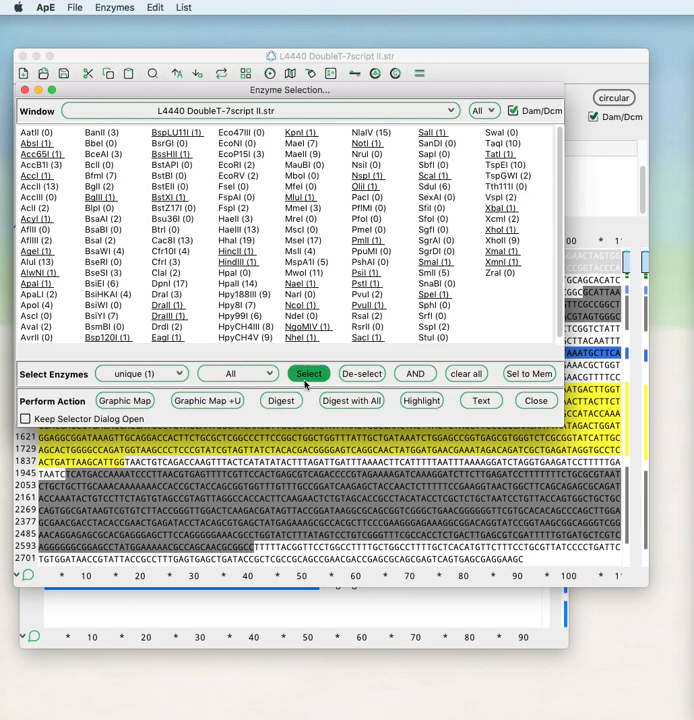
{"action": "left_click", "coordinate": [308, 374]}
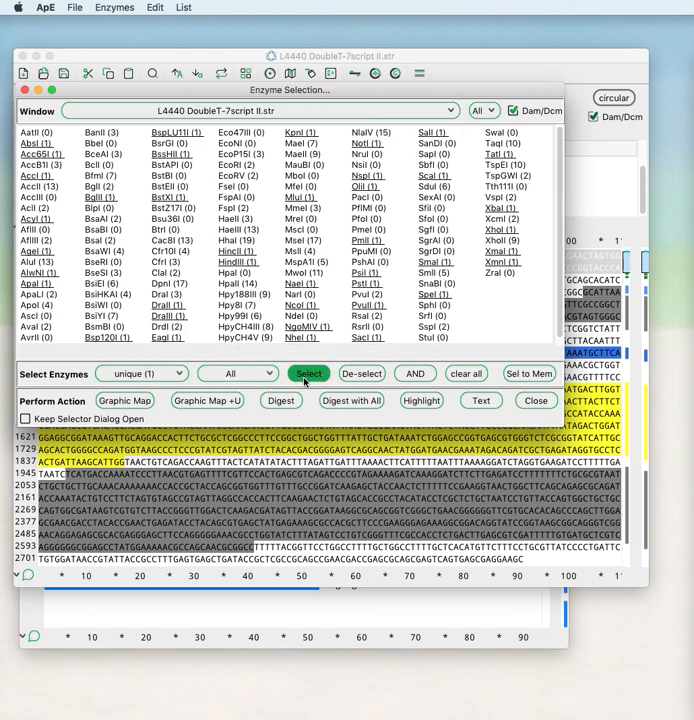
{"action": "left_click", "coordinate": [308, 374]}
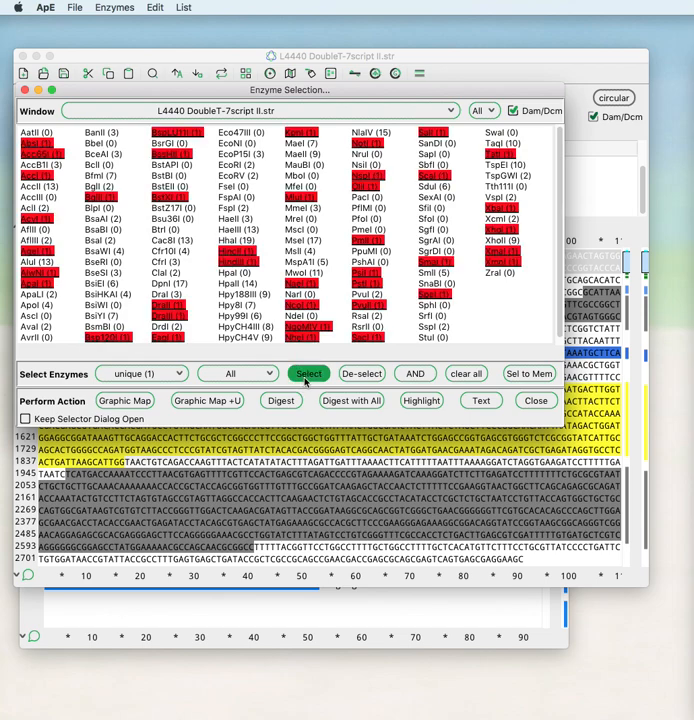
{"action": "left_click", "coordinate": [236, 374]}
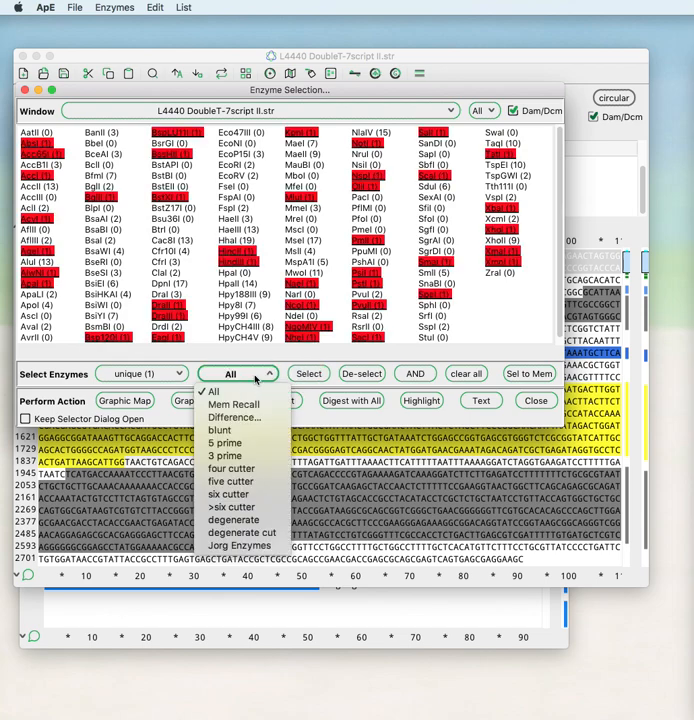
{"action": "mouse_move", "coordinate": [240, 544]}
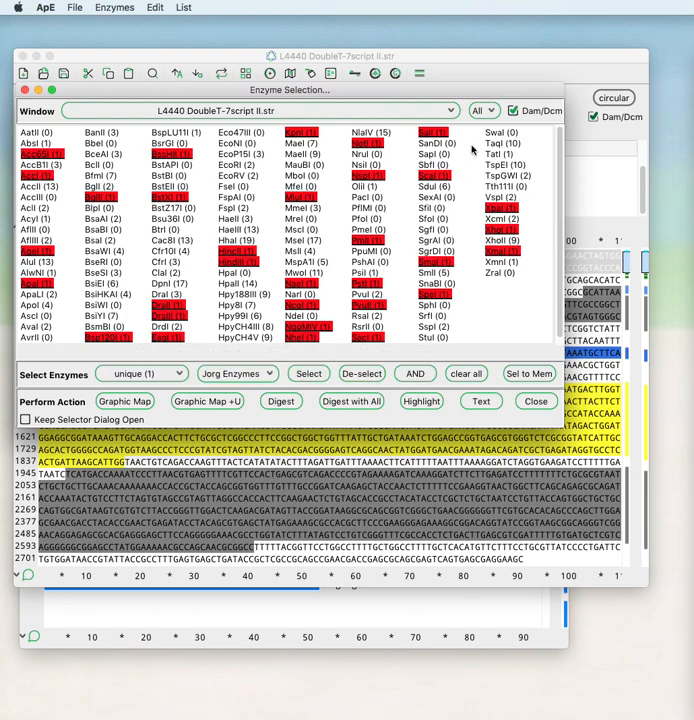
{"action": "left_click", "coordinate": [482, 110]}
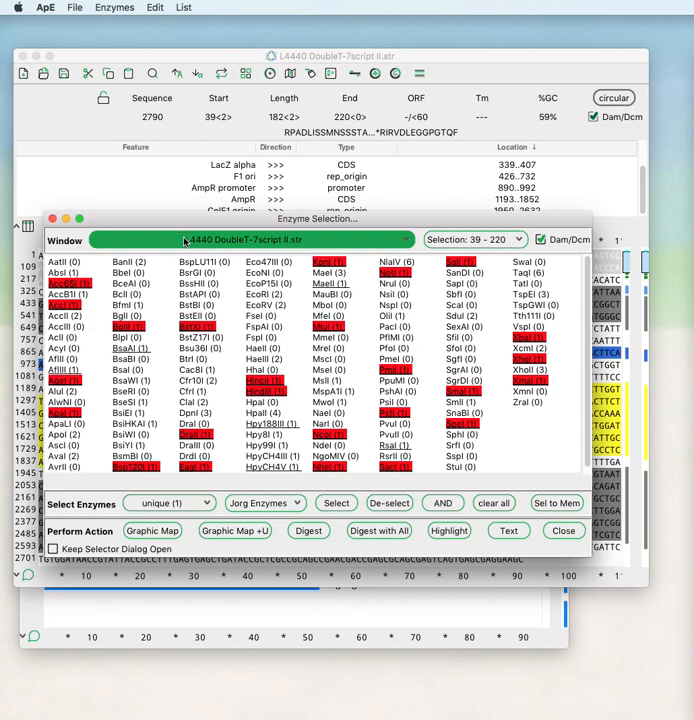
Target the enzyme selection at Xba_Pst_fragment.ape and highlight its chosen sites.
{"action": "left_click", "coordinate": [246, 240]}
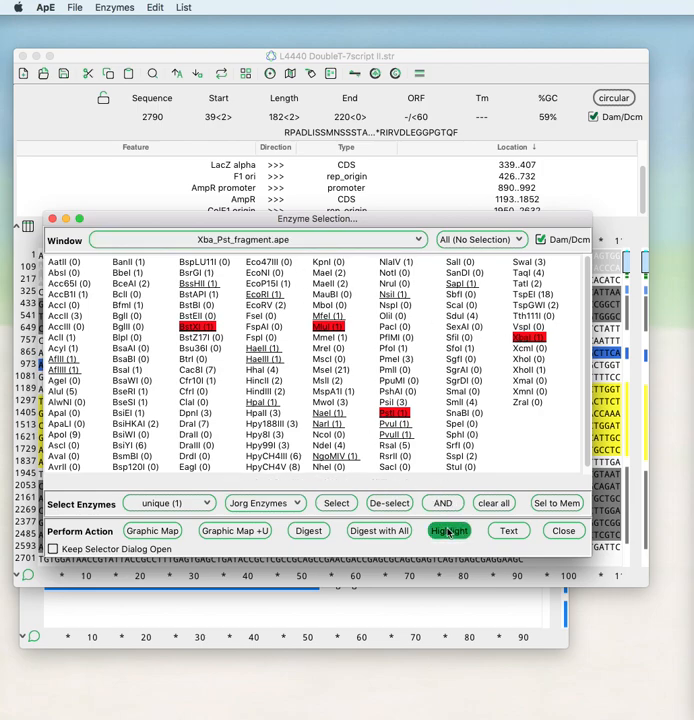
{"action": "left_click", "coordinate": [448, 532]}
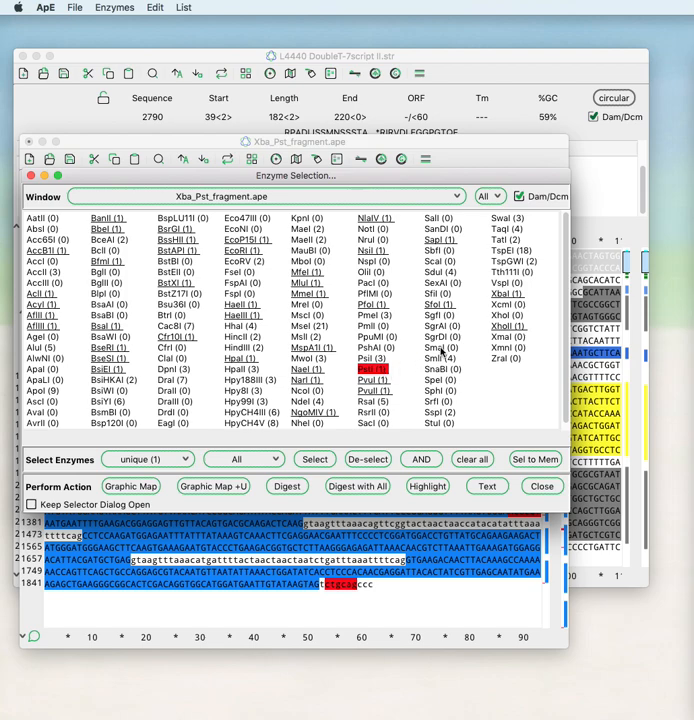
{"action": "mouse_move", "coordinate": [504, 294]}
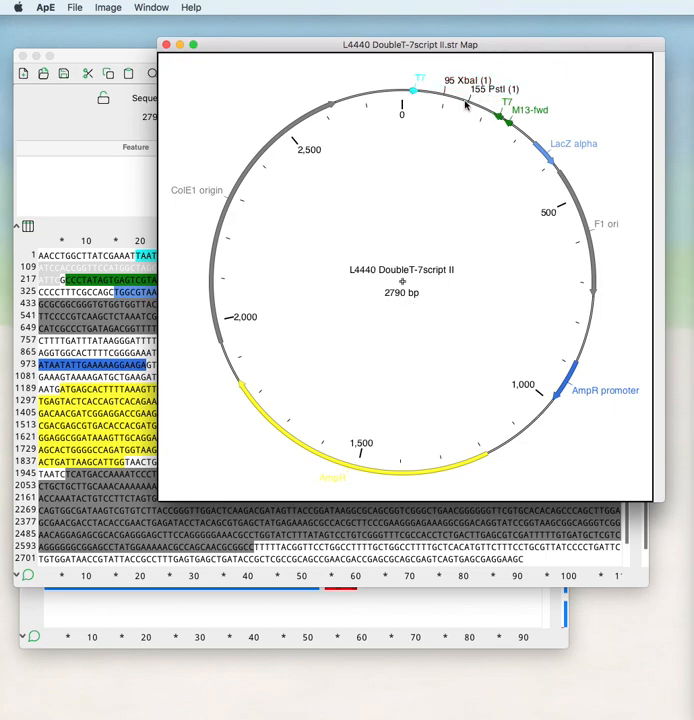
Close the circular map and return to the L4440 window's Tools menu.
{"action": "left_click", "coordinate": [418, 78]}
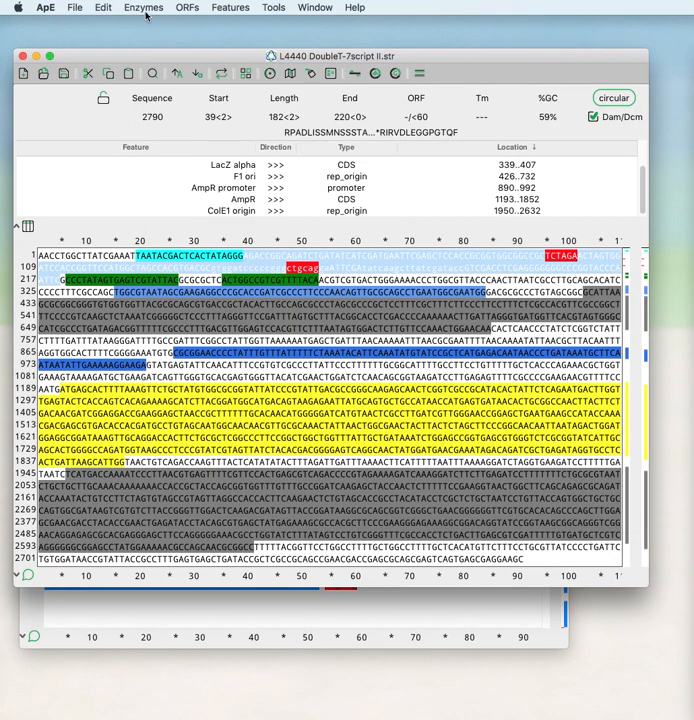
{"action": "left_click", "coordinate": [272, 8]}
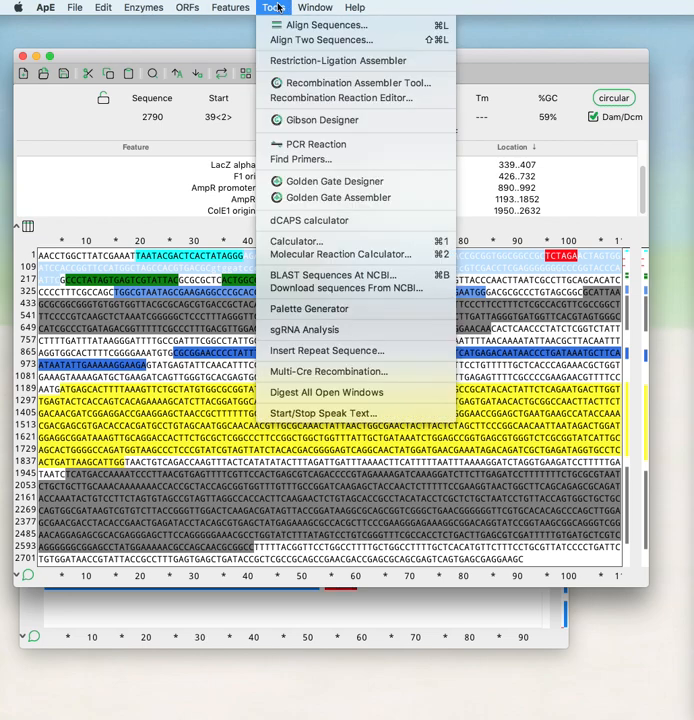
{"action": "mouse_move", "coordinate": [336, 60]}
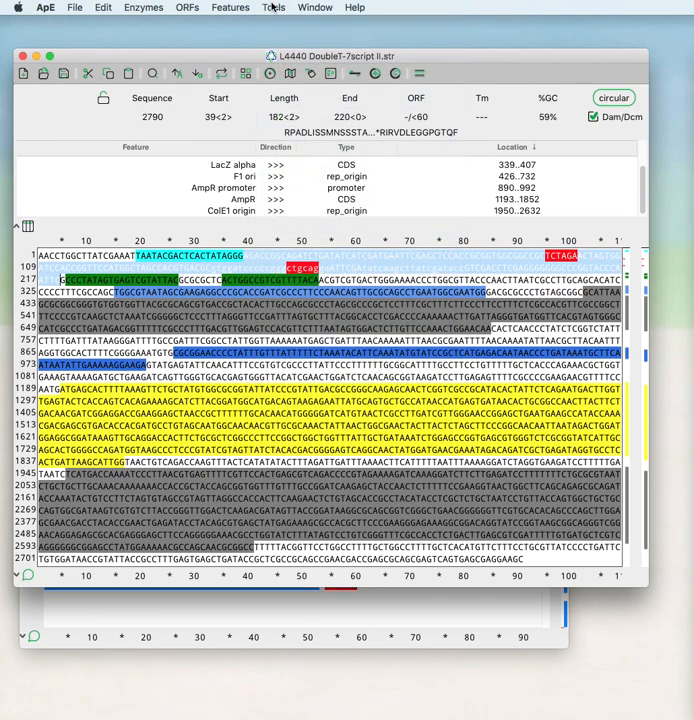
Digest ladder, L4440 and Xba_Pst_fragment lanes with XbaI and PstI, fragment option ticked.
{"action": "left_click", "coordinate": [144, 8]}
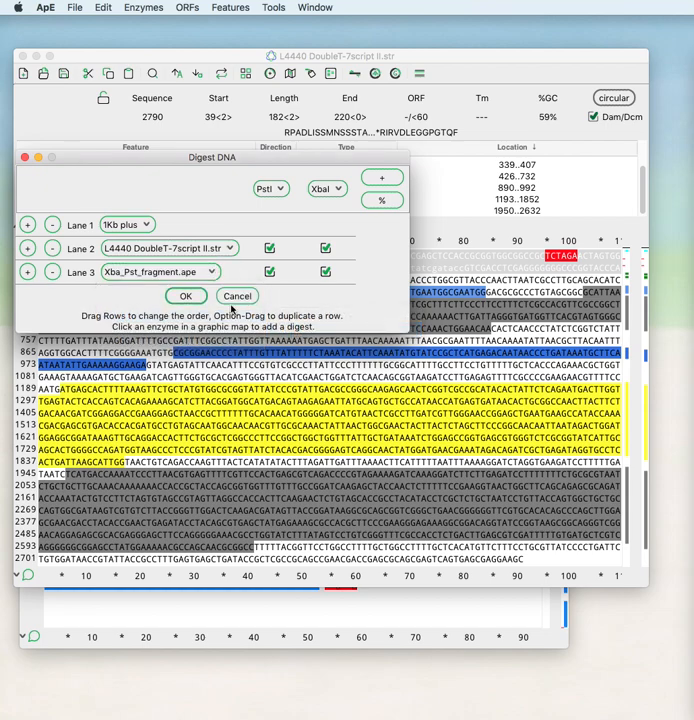
{"action": "left_click", "coordinate": [268, 272]}
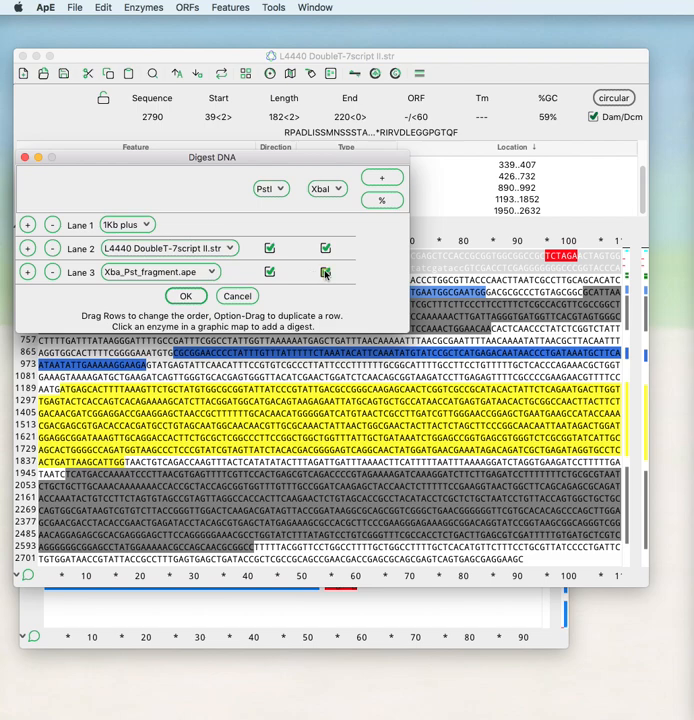
{"action": "left_click", "coordinate": [186, 296]}
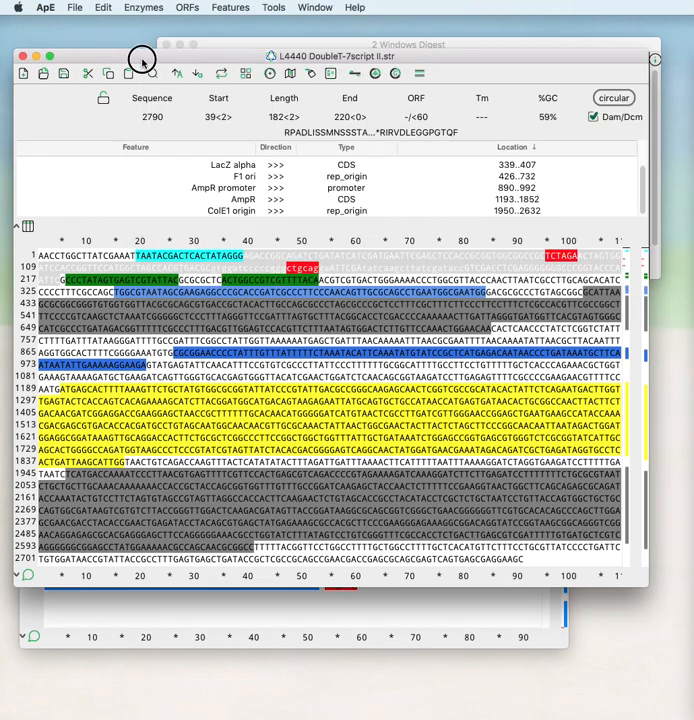
Launch the Restriction-Ligation Assembler from the digest results.
{"action": "left_click", "coordinate": [272, 8]}
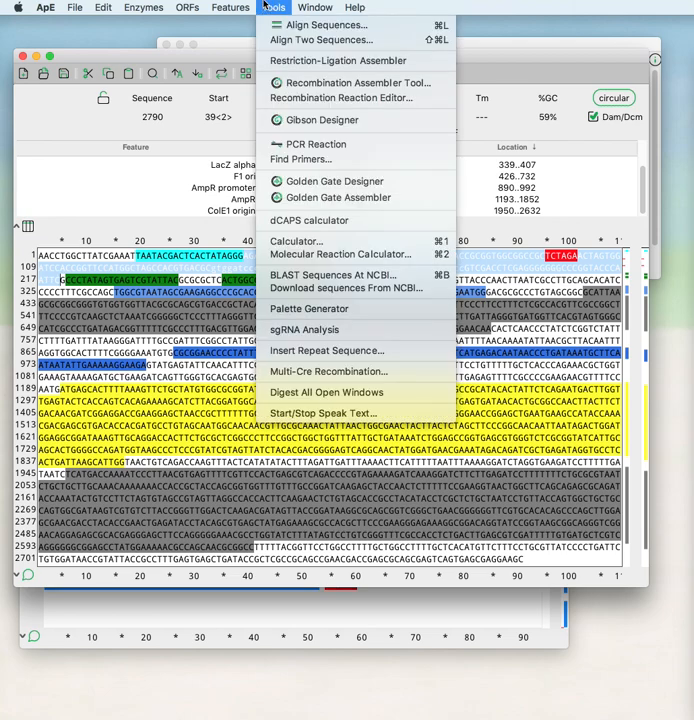
{"action": "mouse_move", "coordinate": [340, 60]}
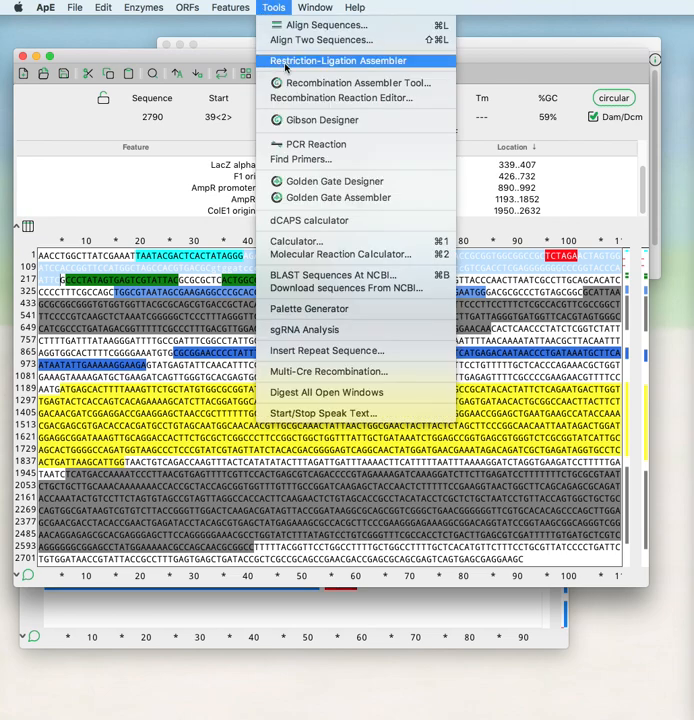
{"action": "left_click", "coordinate": [344, 60]}
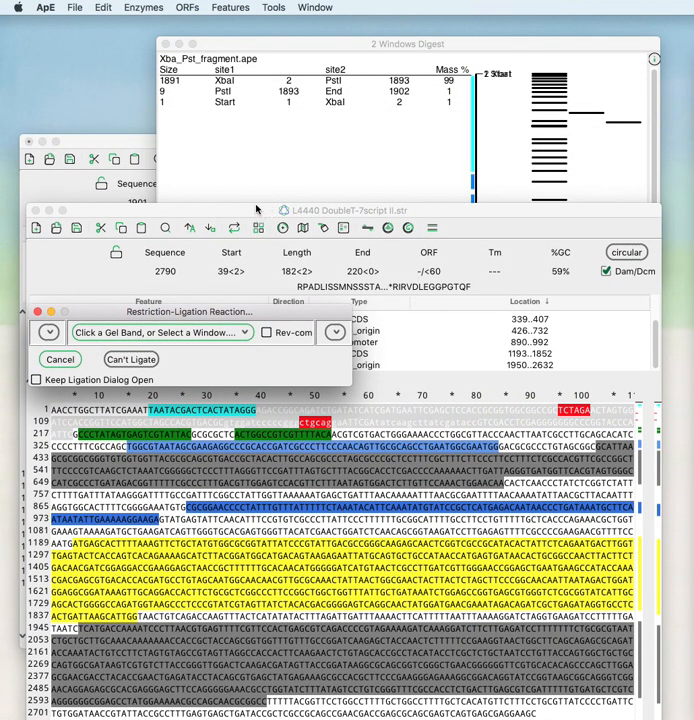
{"action": "mouse_move", "coordinate": [596, 124]}
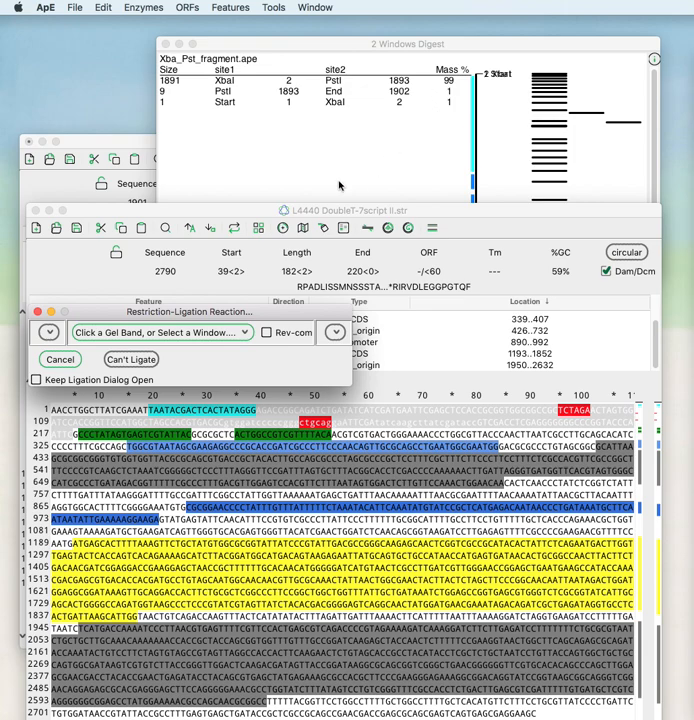
{"action": "mouse_move", "coordinate": [584, 114]}
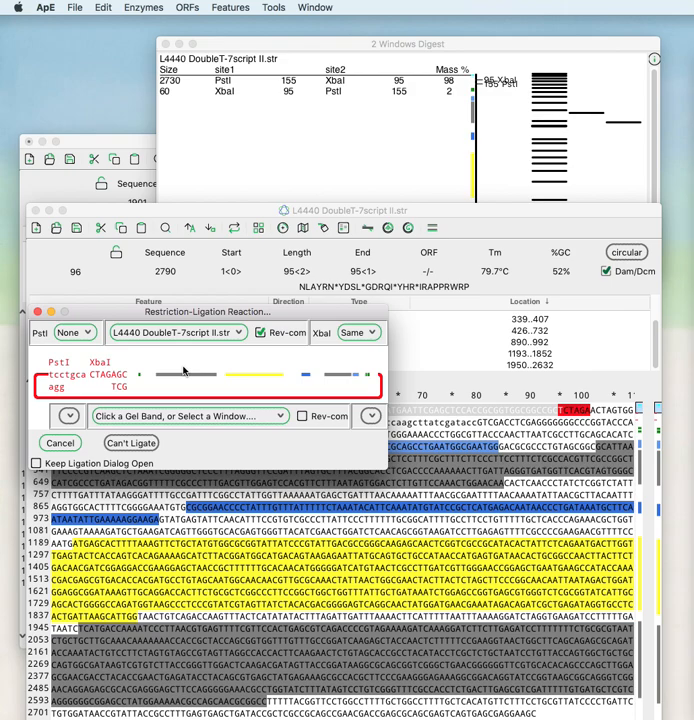
{"action": "mouse_move", "coordinate": [188, 370]}
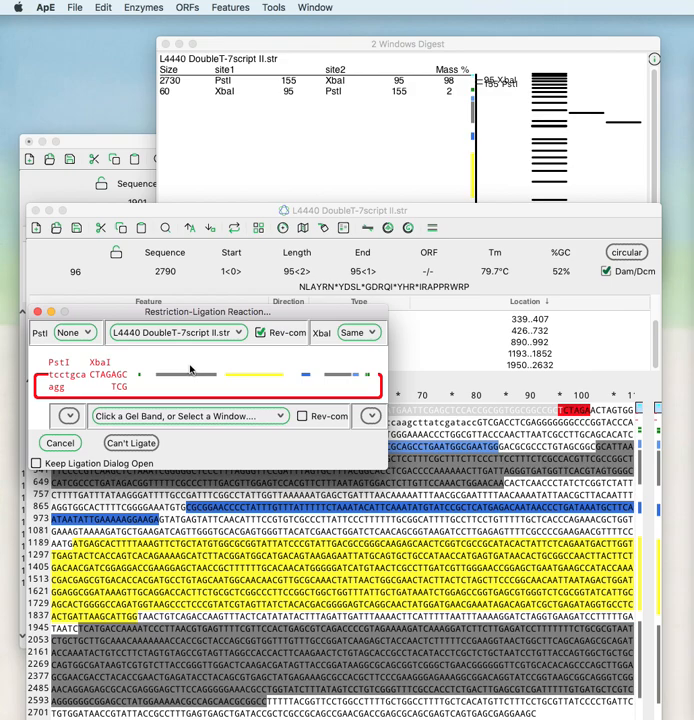
{"action": "mouse_move", "coordinate": [356, 368]}
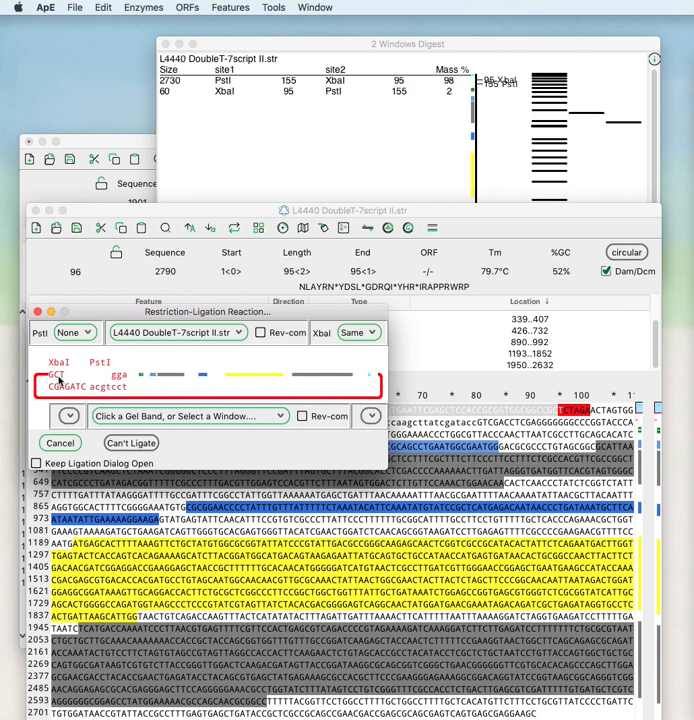
{"action": "mouse_move", "coordinate": [96, 368]}
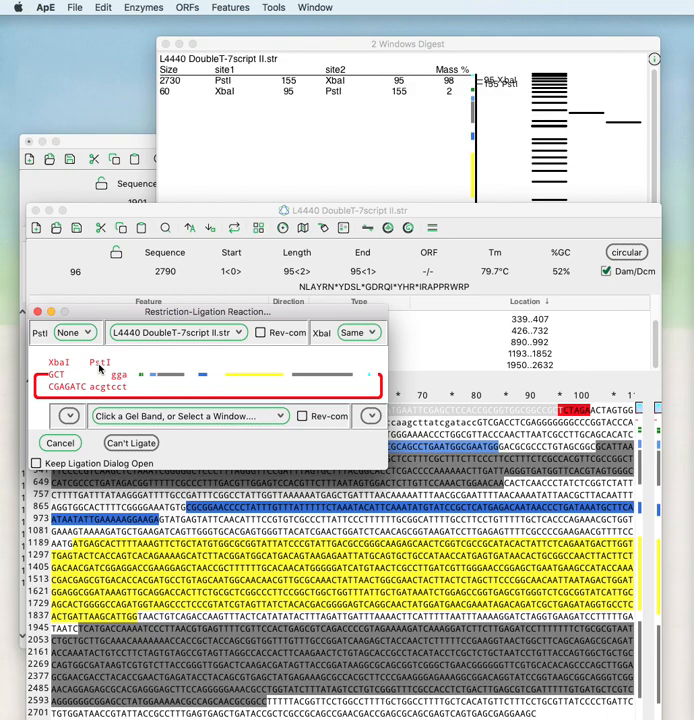
{"action": "mouse_move", "coordinate": [110, 388]}
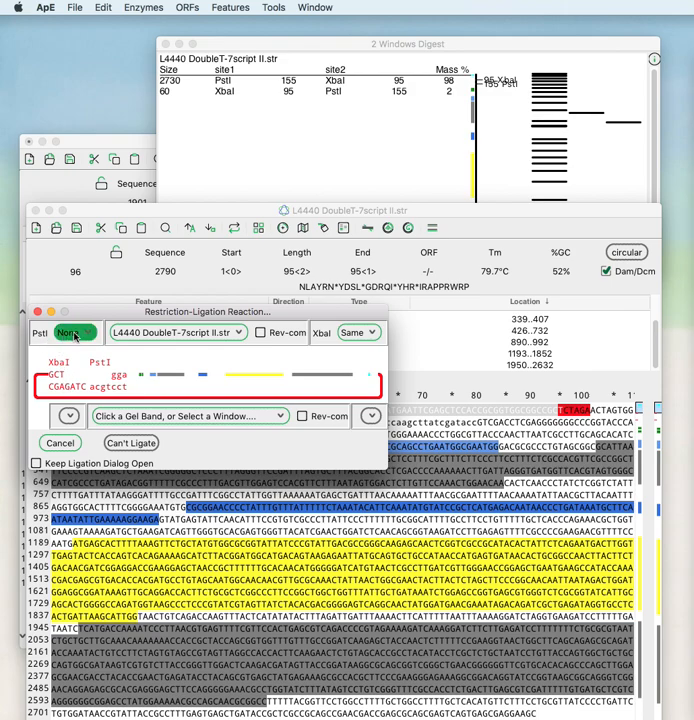
{"action": "left_click", "coordinate": [356, 332]}
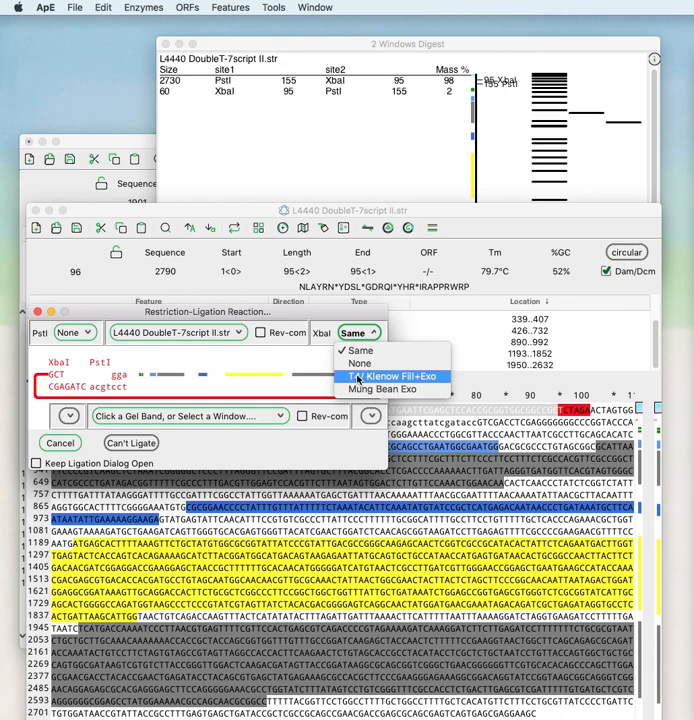
{"action": "left_click", "coordinate": [394, 376]}
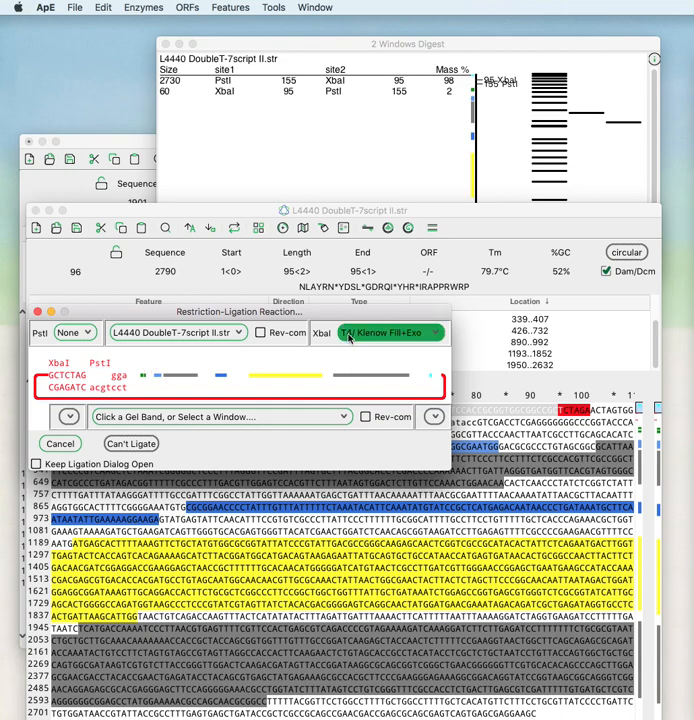
{"action": "left_click", "coordinate": [70, 332]}
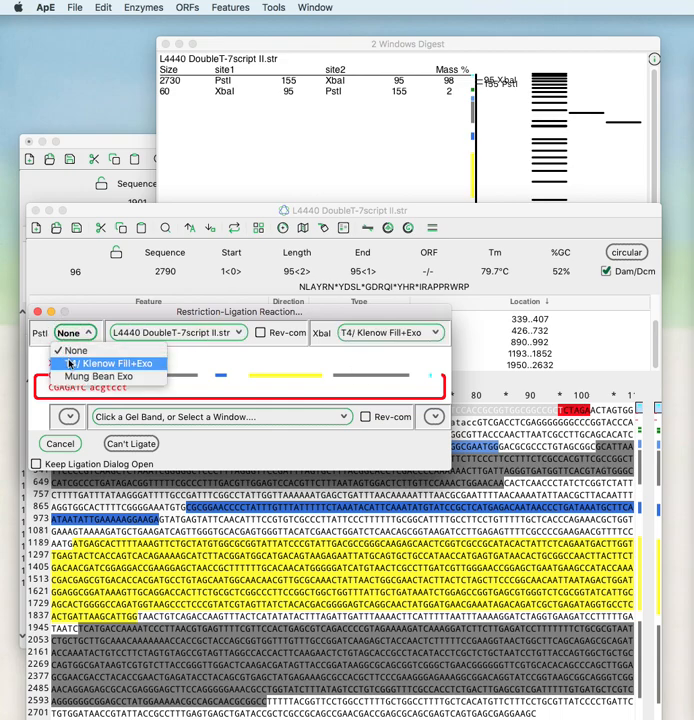
{"action": "left_click", "coordinate": [108, 364]}
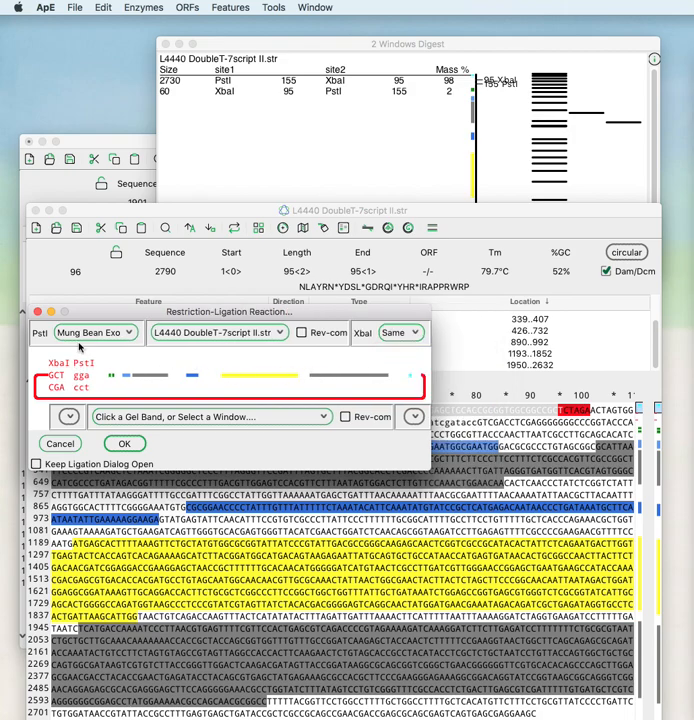
{"action": "mouse_move", "coordinate": [124, 444]}
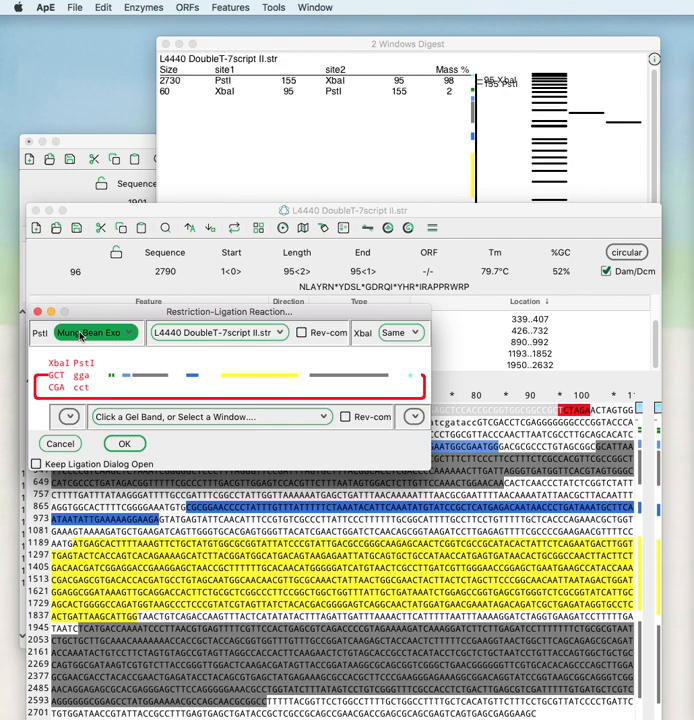
{"action": "left_click", "coordinate": [94, 332]}
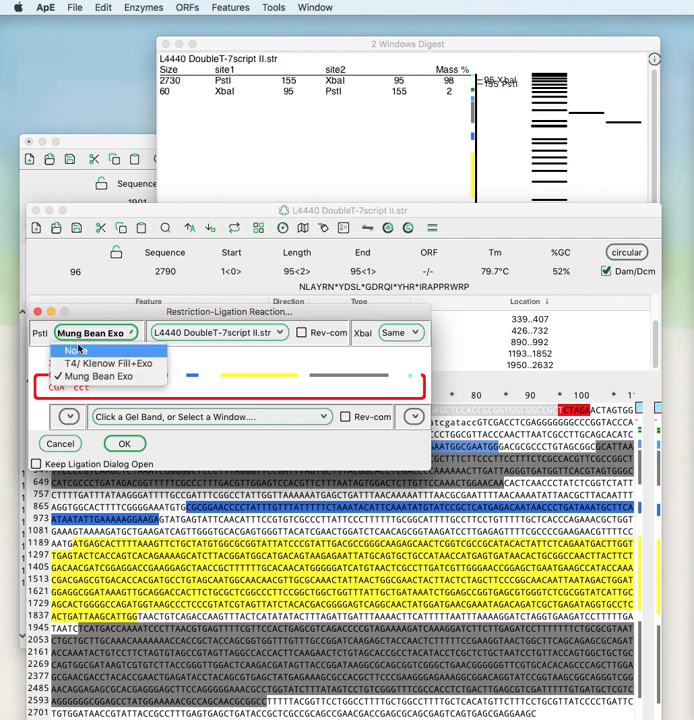
{"action": "left_click", "coordinate": [76, 348]}
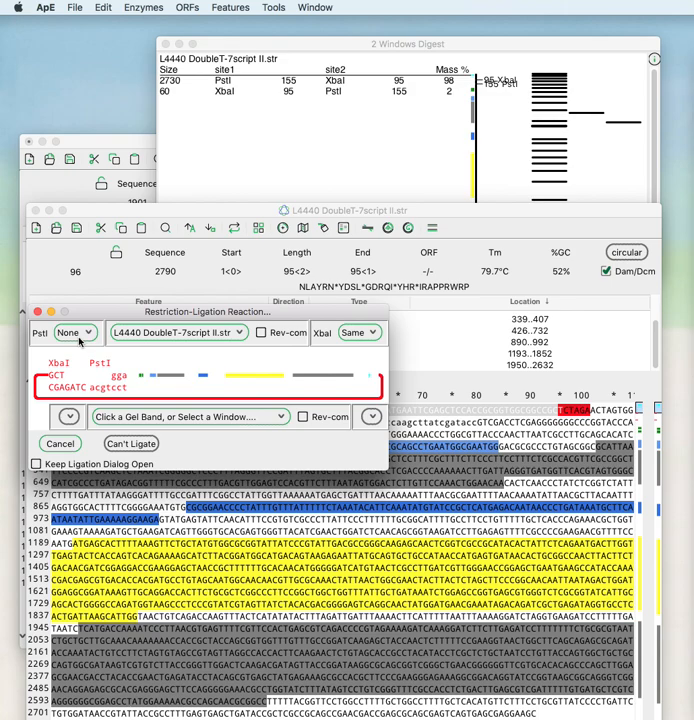
{"action": "mouse_move", "coordinate": [80, 344]}
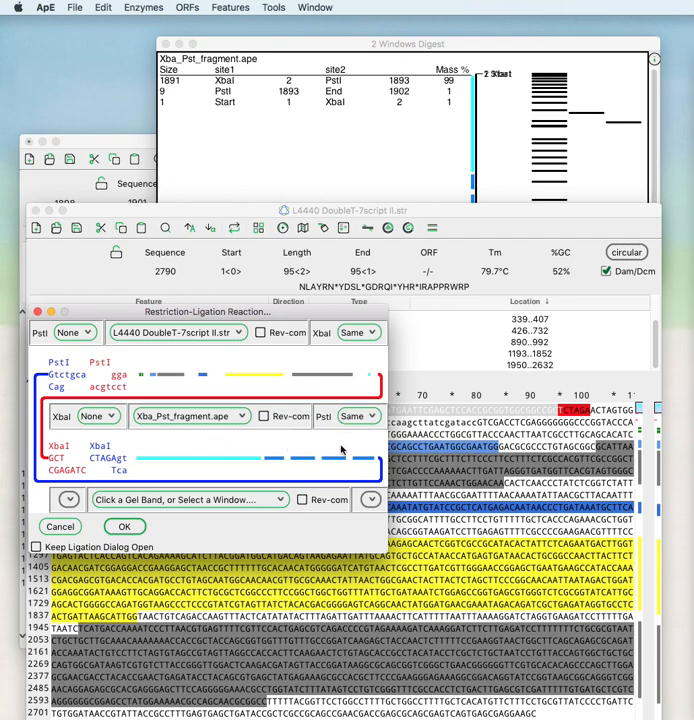
{"action": "mouse_move", "coordinate": [340, 448]}
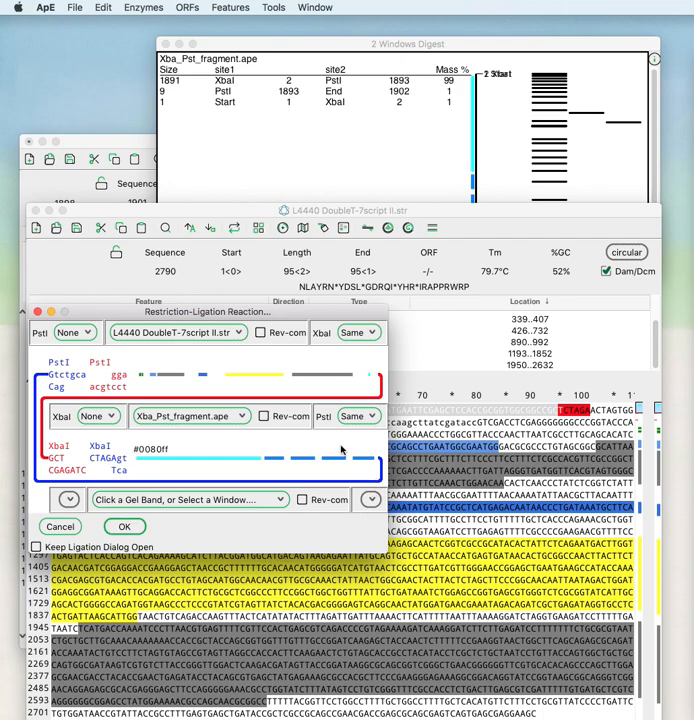
{"action": "left_click", "coordinate": [264, 416]}
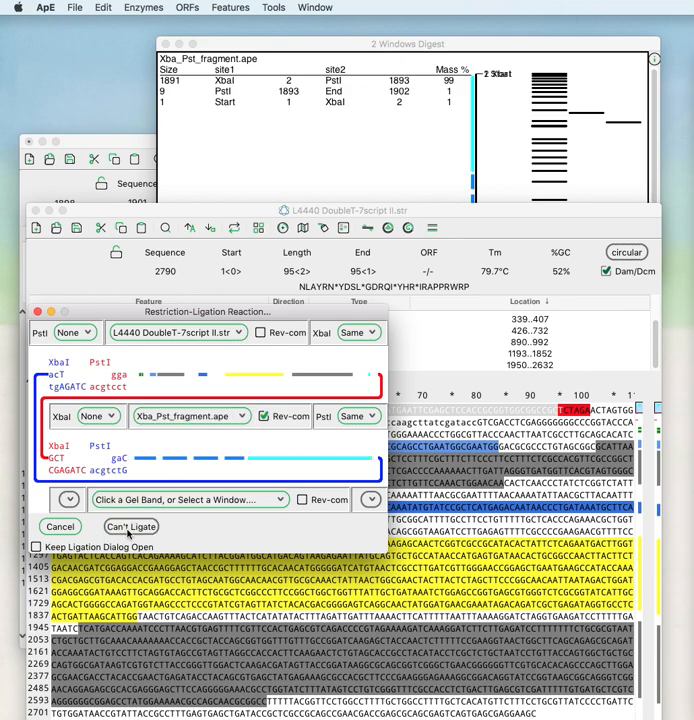
{"action": "left_click", "coordinate": [264, 416]}
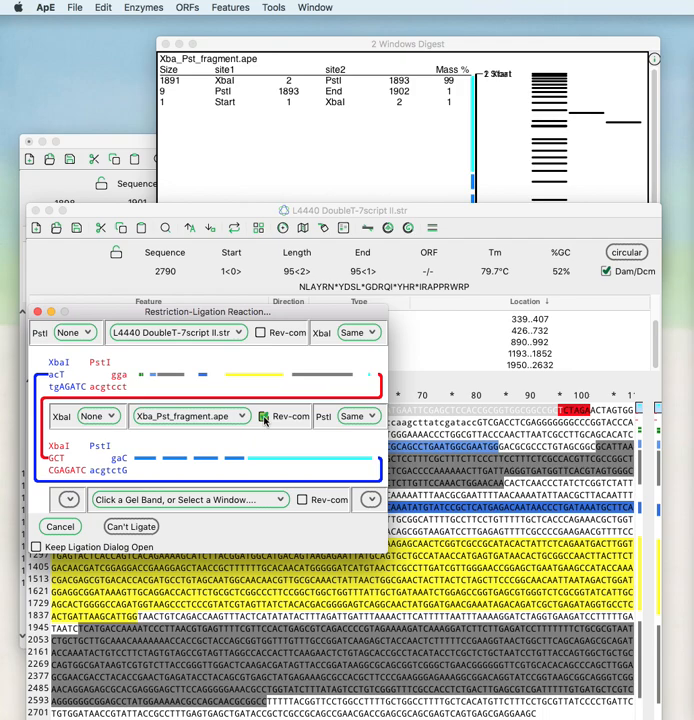
{"action": "left_click", "coordinate": [72, 332]}
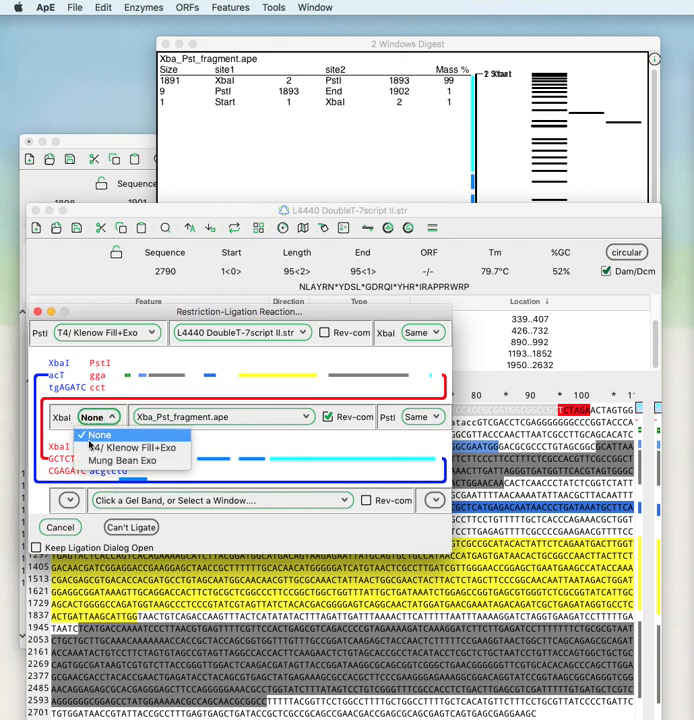
{"action": "left_click", "coordinate": [136, 448]}
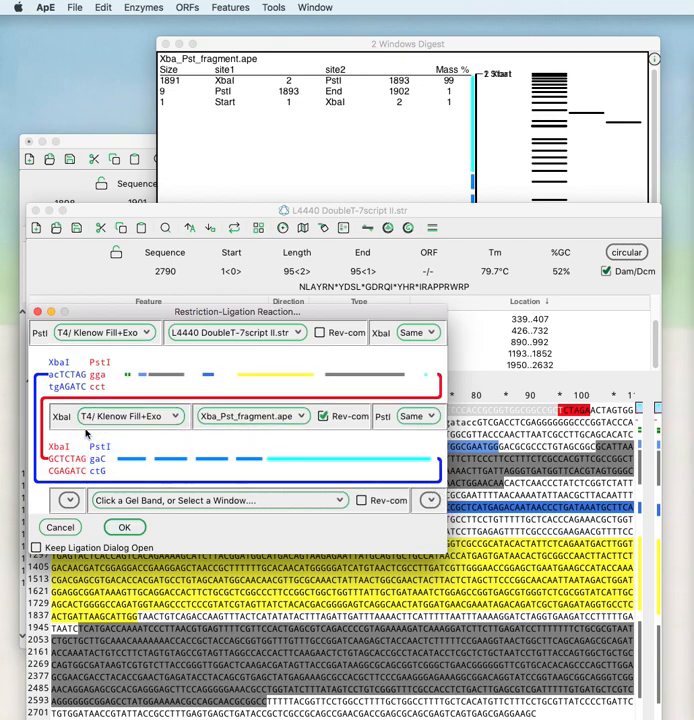
{"action": "left_click", "coordinate": [252, 416]}
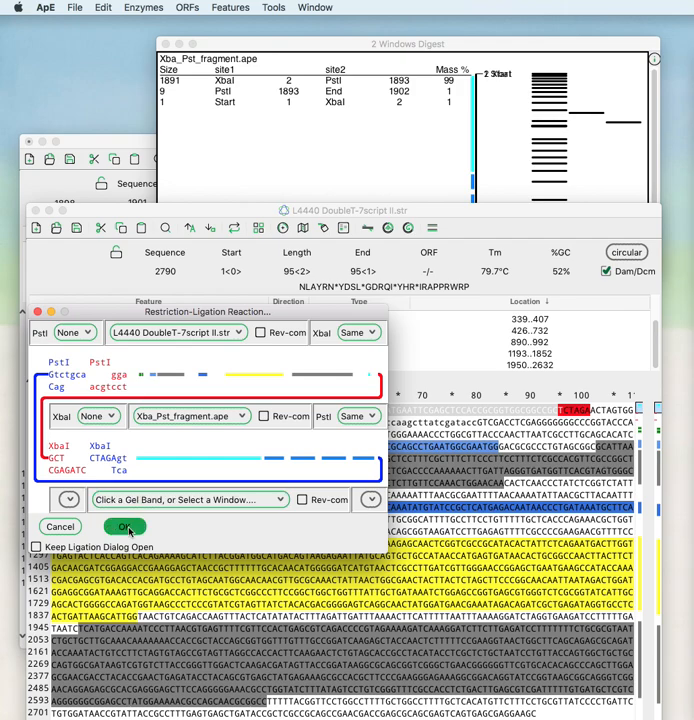
Ligate vector and insert into the 4621 bp New_DNA plasmid and show its sequence window.
{"action": "left_click", "coordinate": [124, 526]}
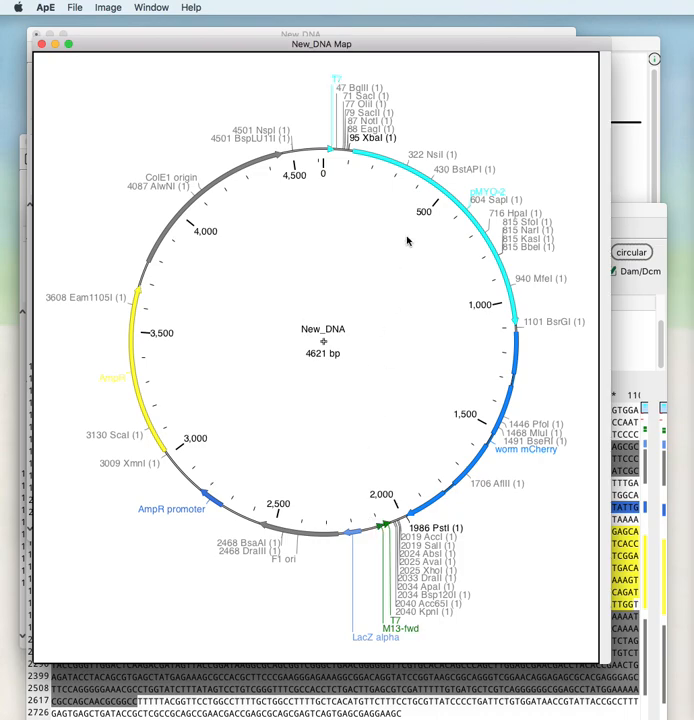
{"action": "mouse_move", "coordinate": [470, 412]}
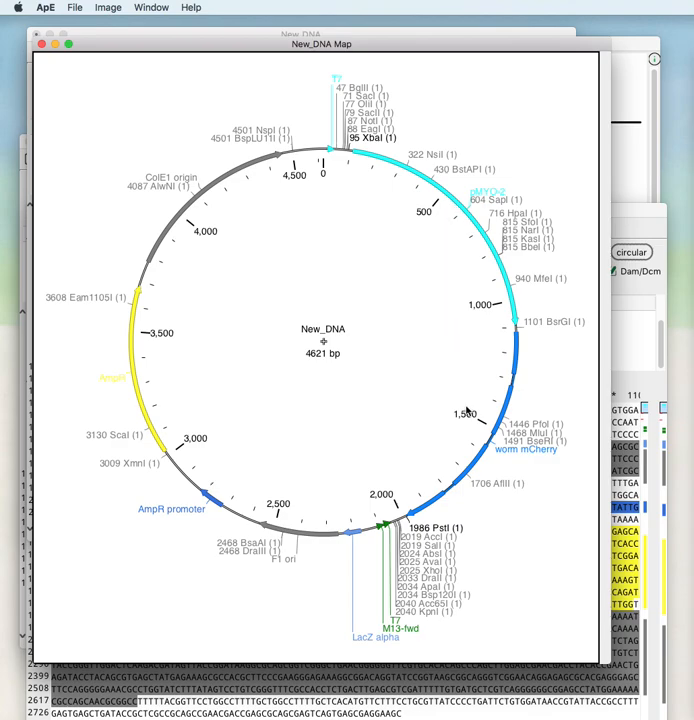
{"action": "left_click", "coordinate": [510, 420]}
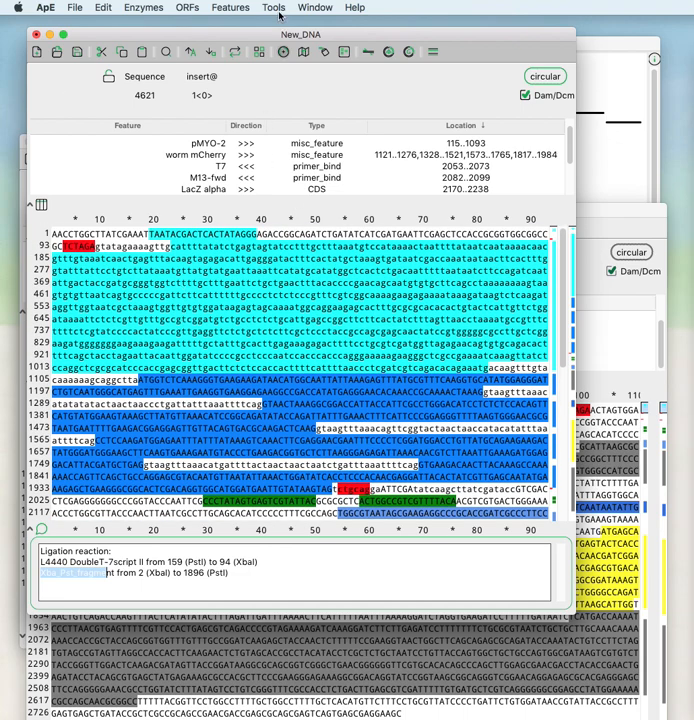
{"action": "left_click", "coordinate": [272, 8]}
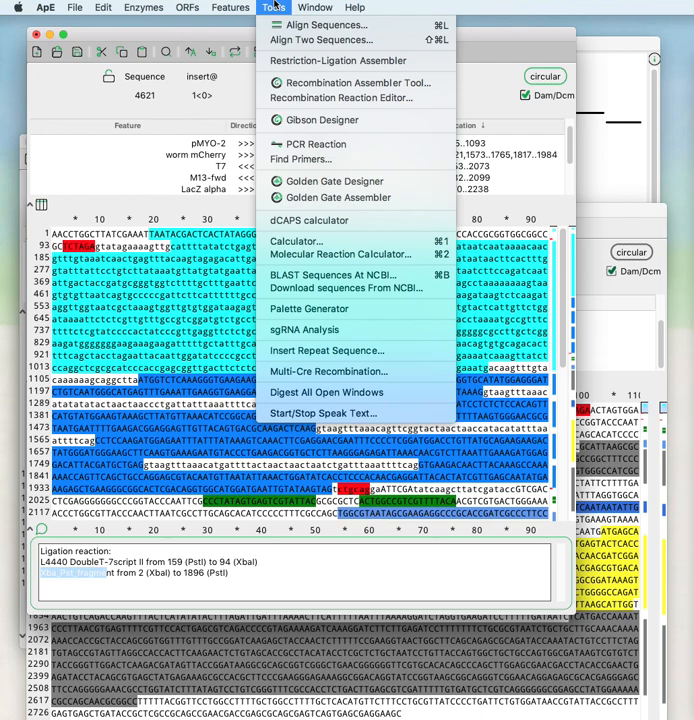
{"action": "left_click", "coordinate": [272, 8]}
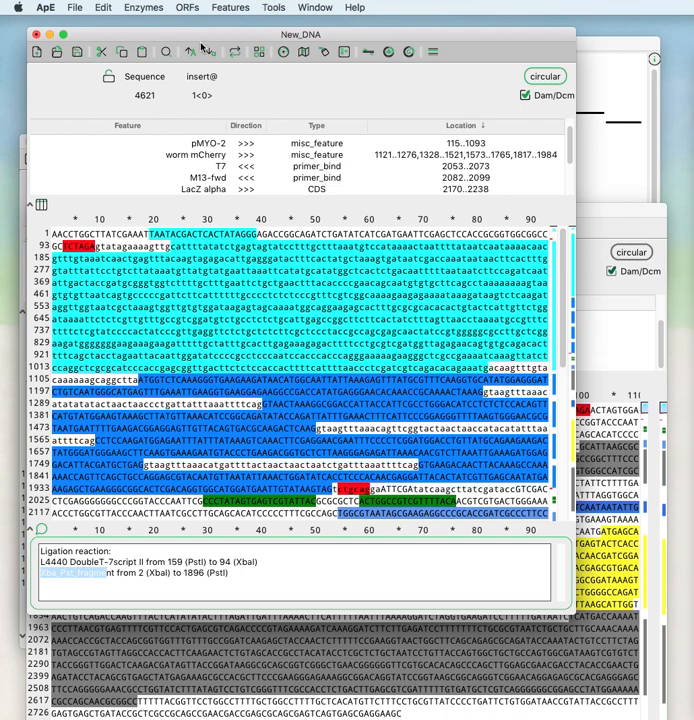